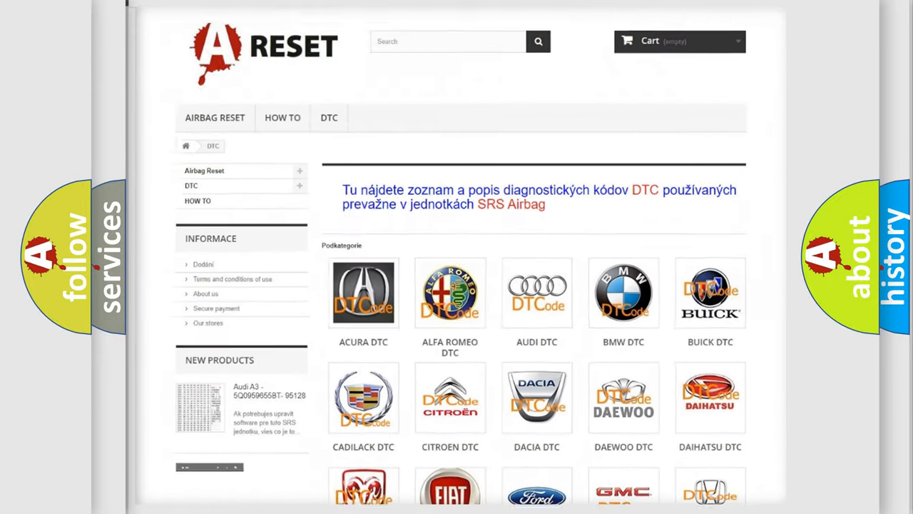
- Open the Ford DTC page from the DTC category and scroll through its airbag trouble codes
scroll(down, 3)
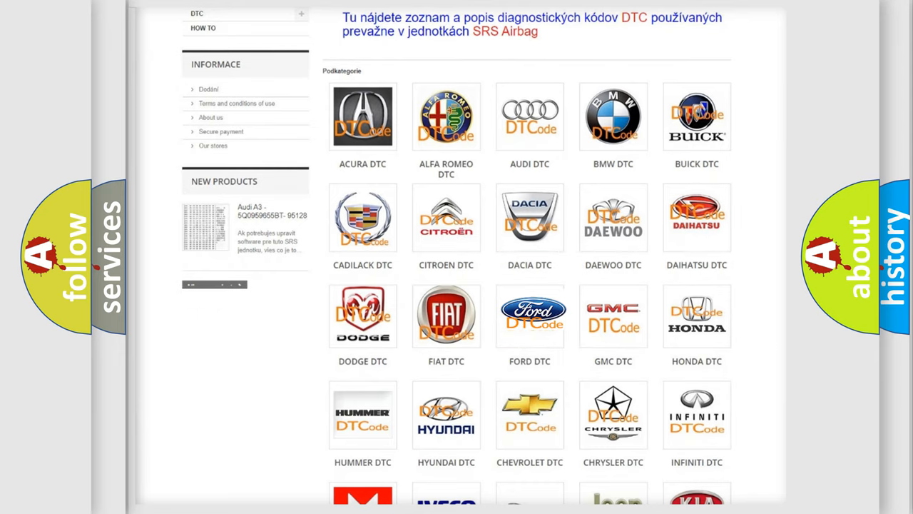
click(529, 315)
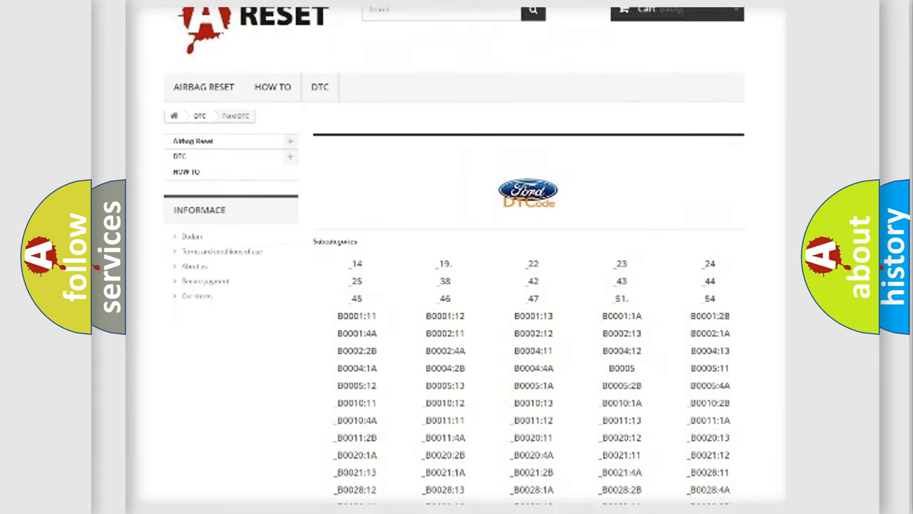
scroll(down, 3)
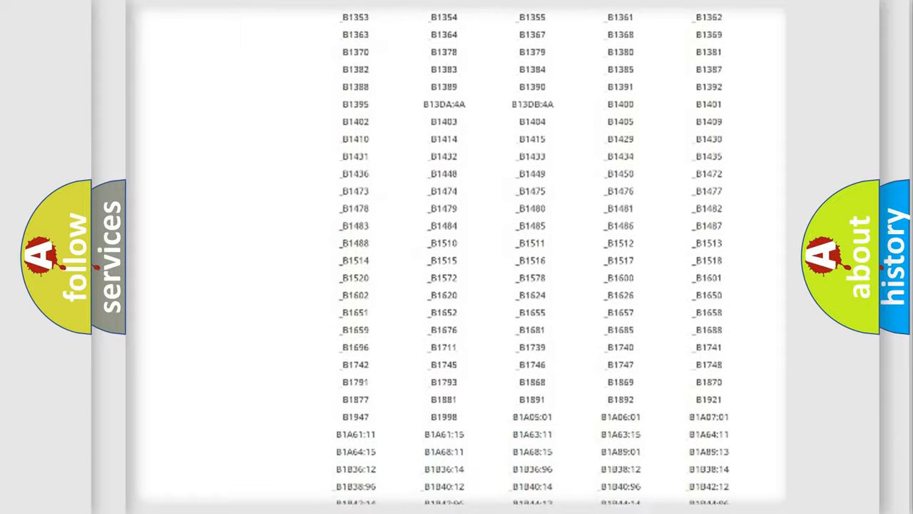